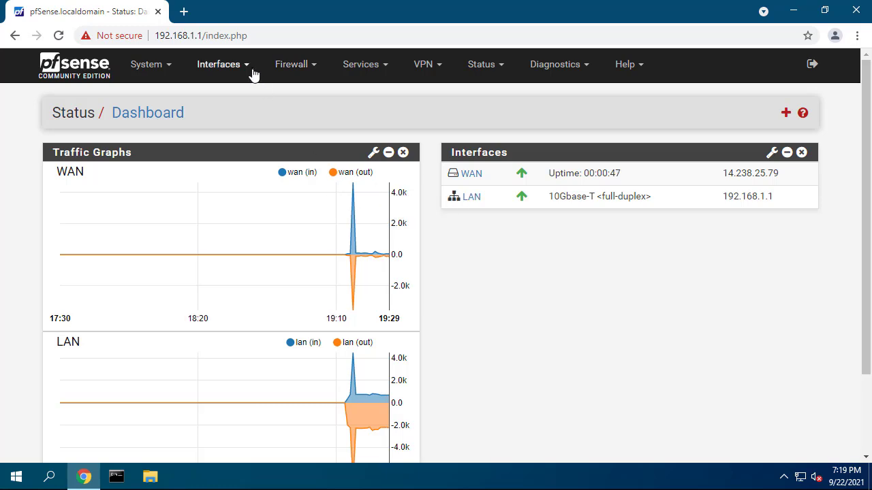
Add network port vtnet1 as a new interface on the Interface Assignments page
left_click(218, 65)
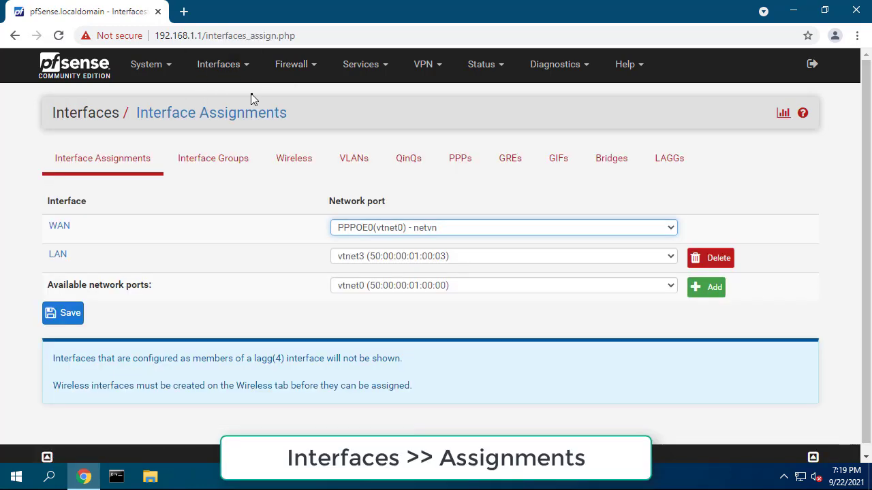
left_click(502, 285)
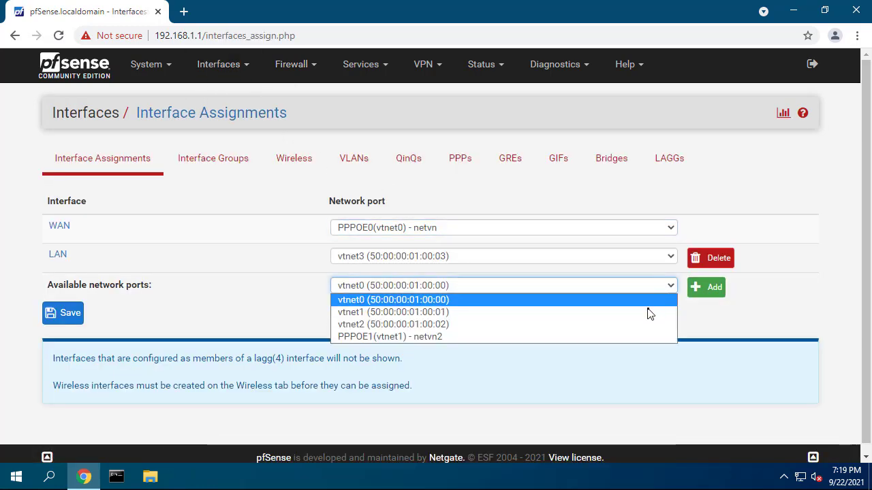
left_click(393, 312)
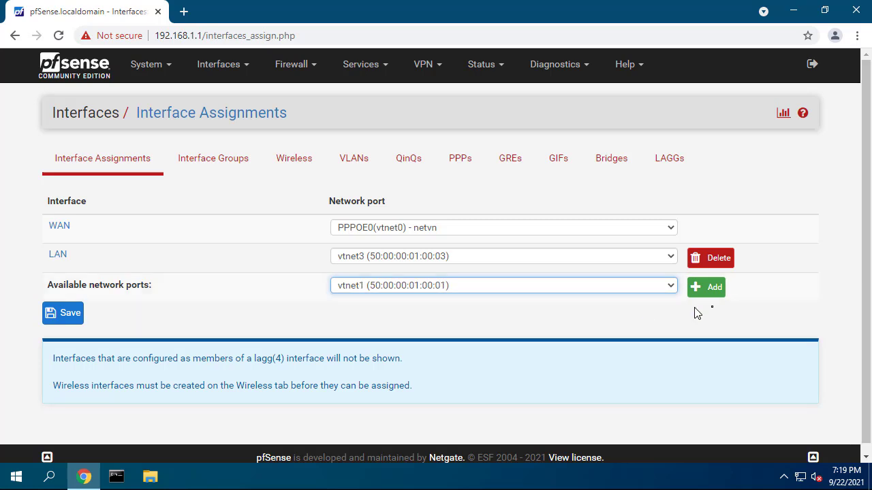
left_click(705, 286)
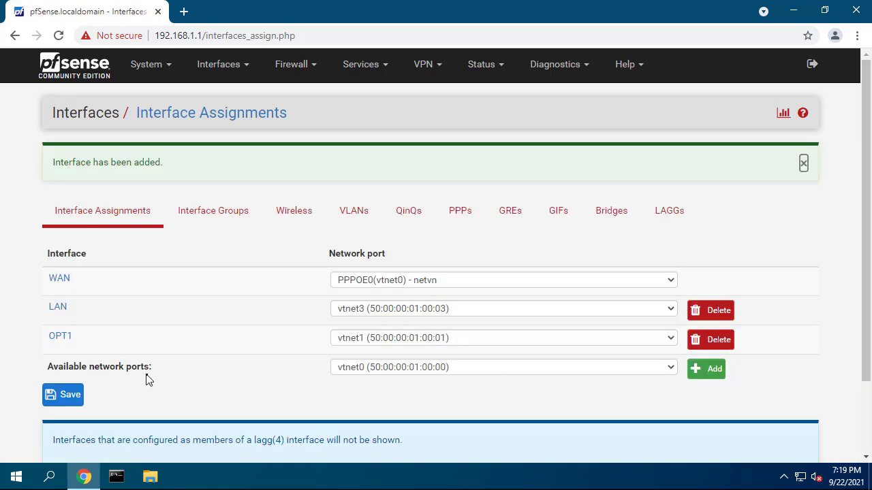
Enable OPT1, describe it as WAN2, and set IPv4 configuration type to PPPoE
left_click(60, 335)
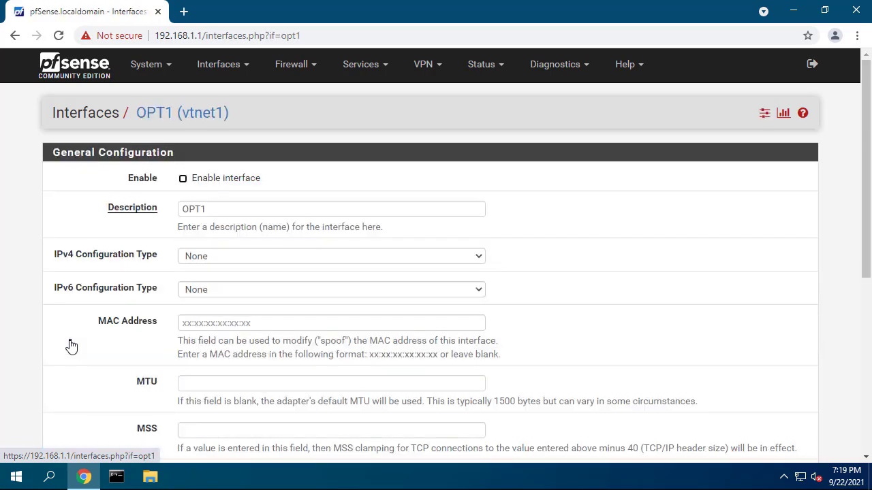
left_click(182, 178)
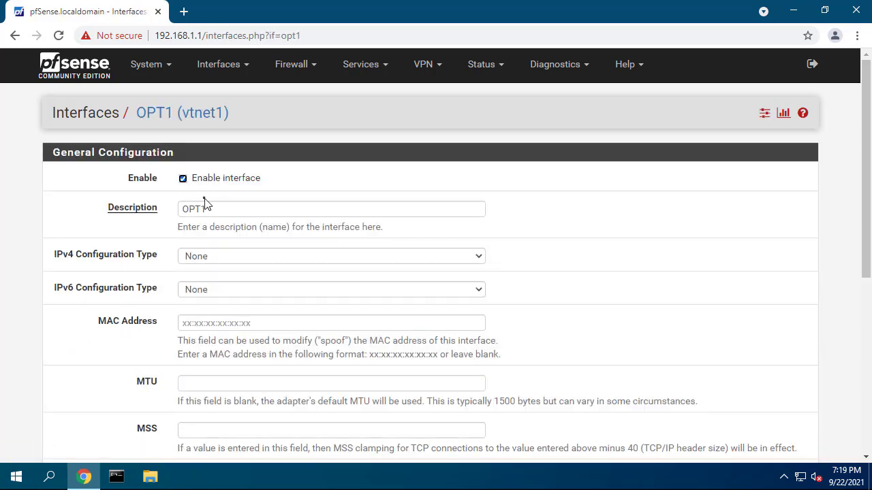
double_click(193, 209)
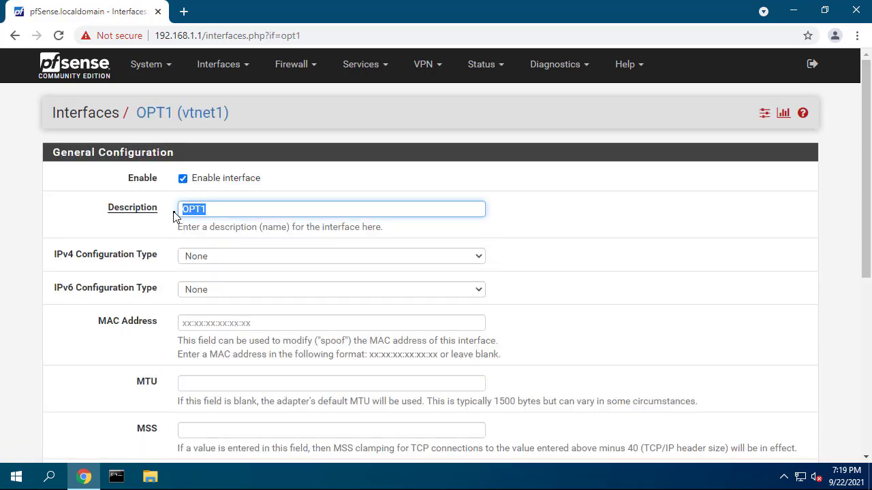
type("WAN2")
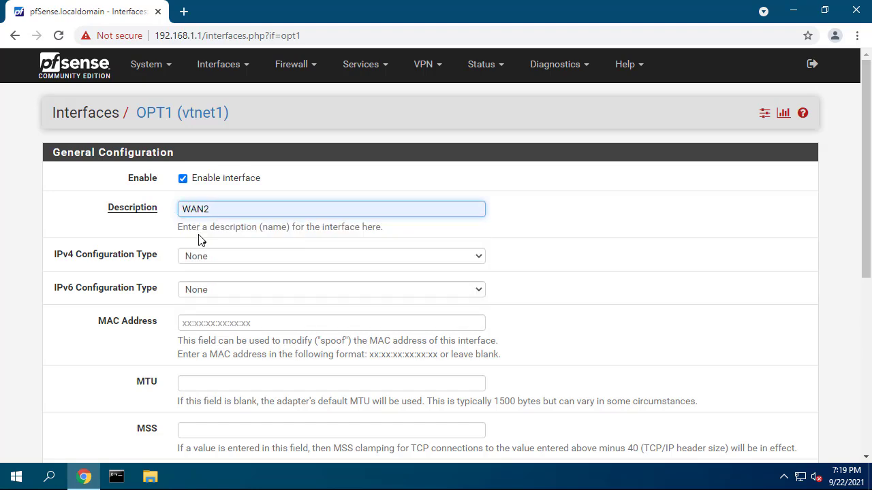
left_click(331, 255)
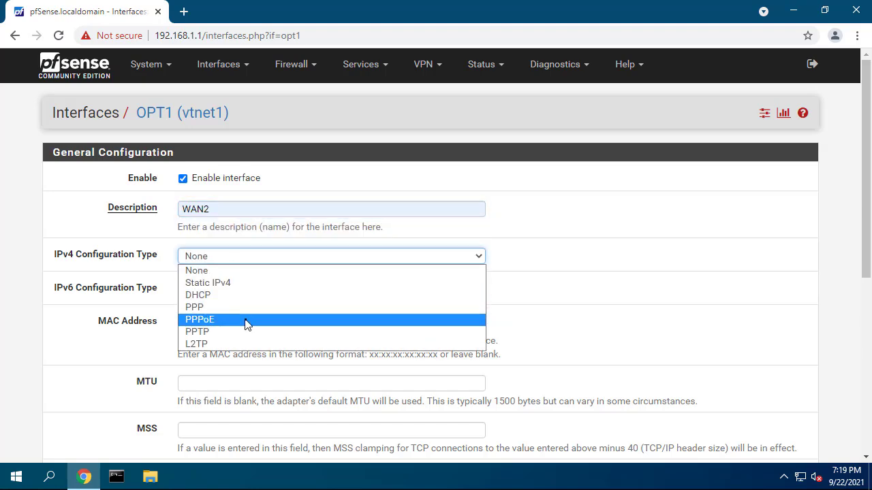
left_click(200, 319)
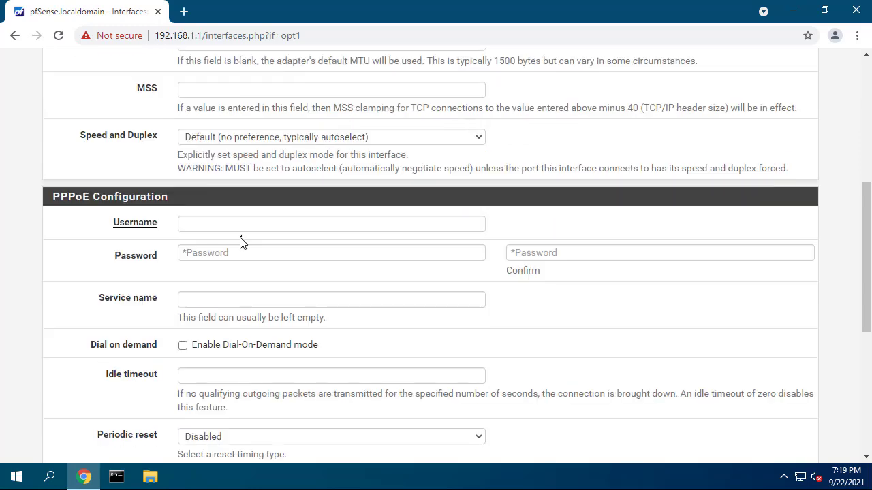
Enter PPPoE username netvn2 and block private networks and loopback addresses
left_click(331, 224)
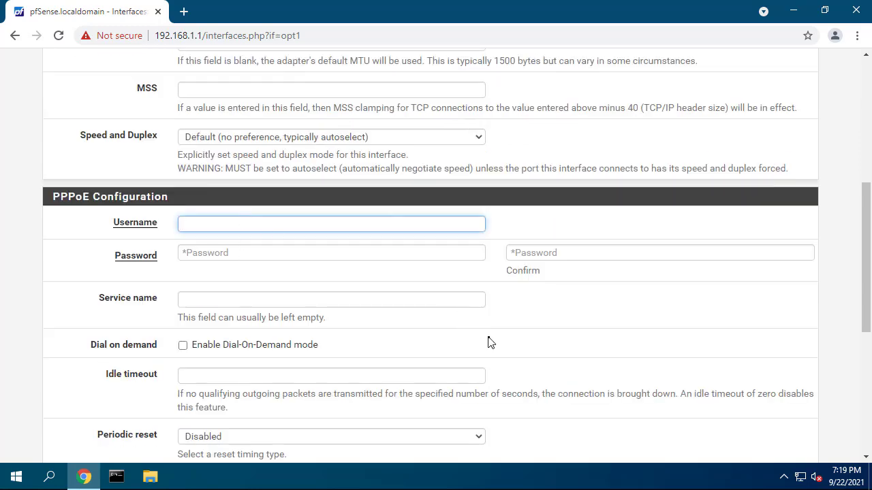
type("netvn2")
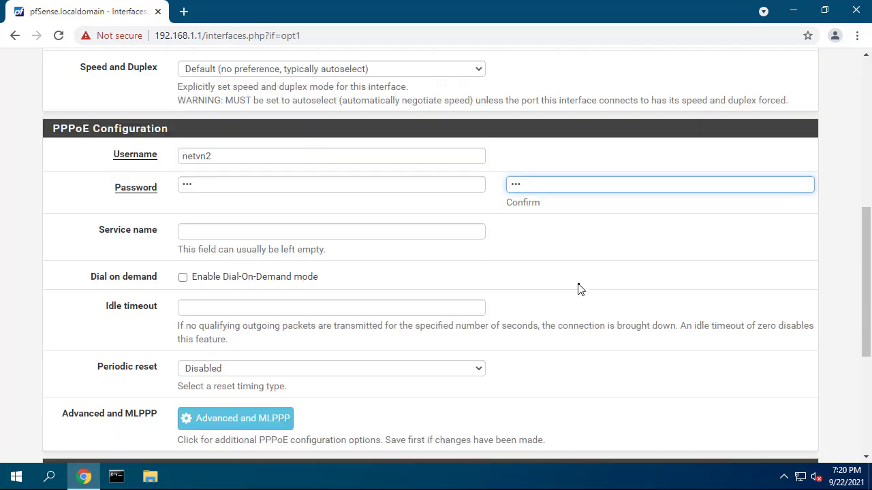
scroll("down", 3)
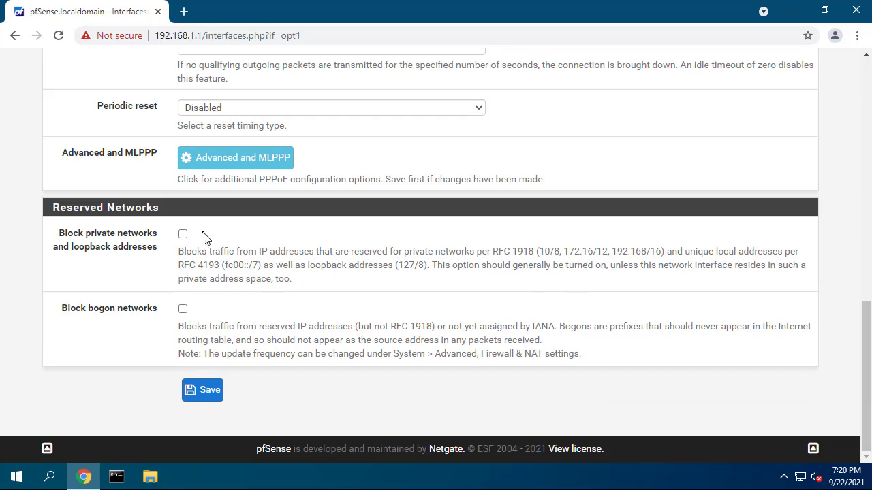
left_click(182, 309)
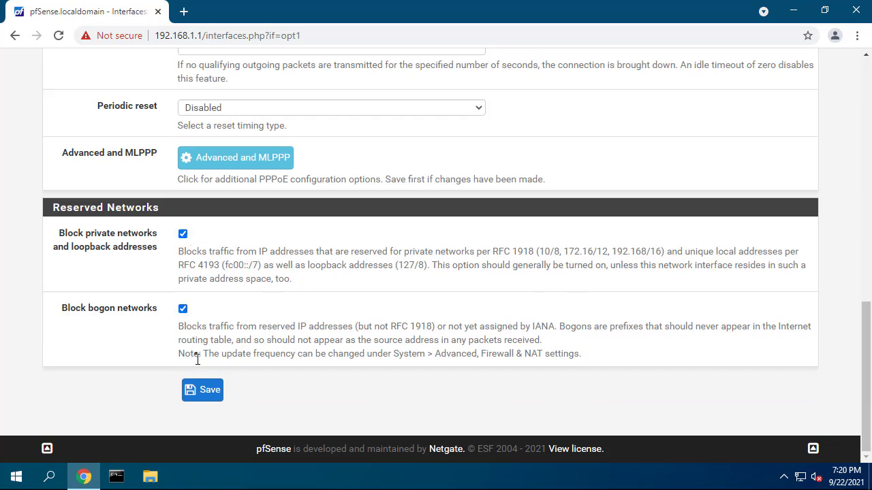
Save the WAN2 PPPoE interface settings and apply the pending changes
left_click(203, 389)
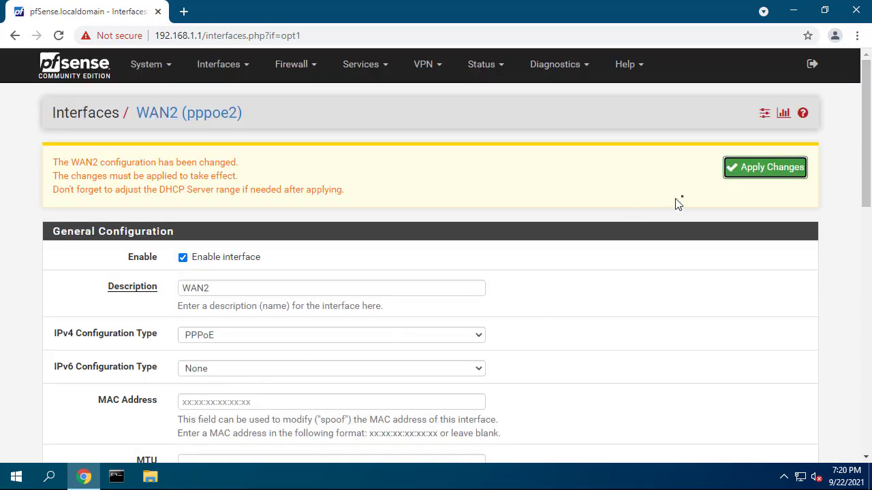
left_click(764, 166)
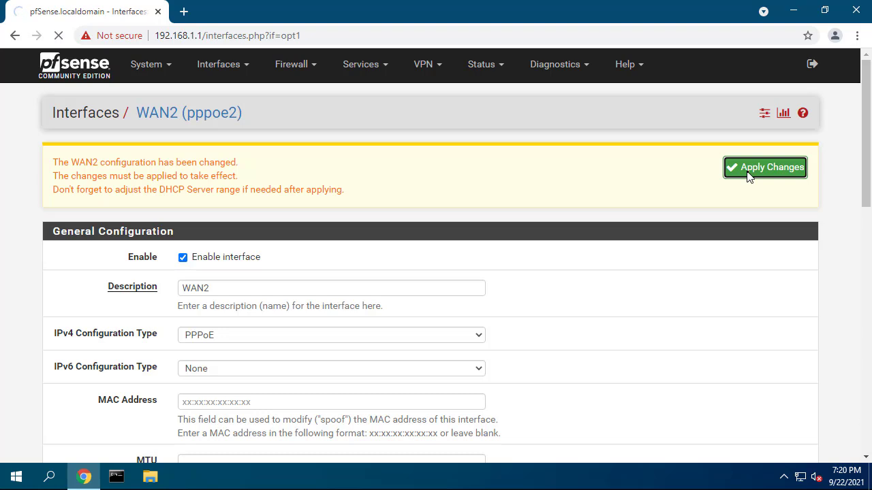
left_click(764, 167)
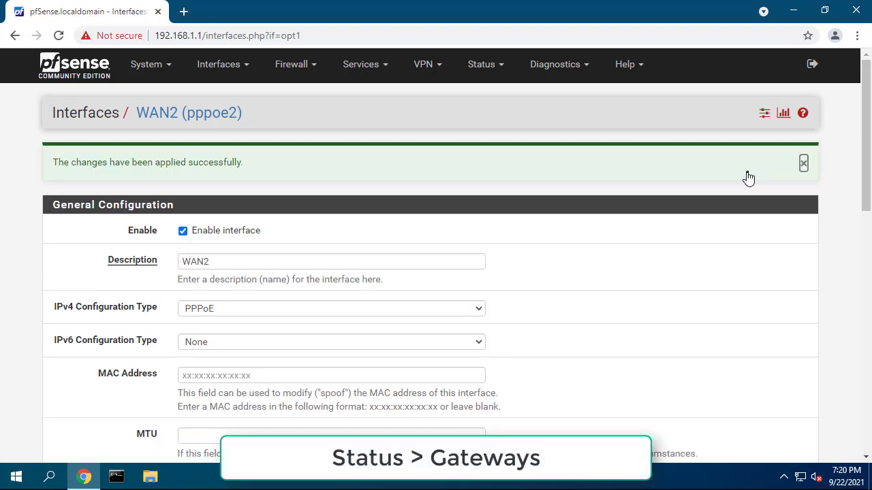
left_click(485, 64)
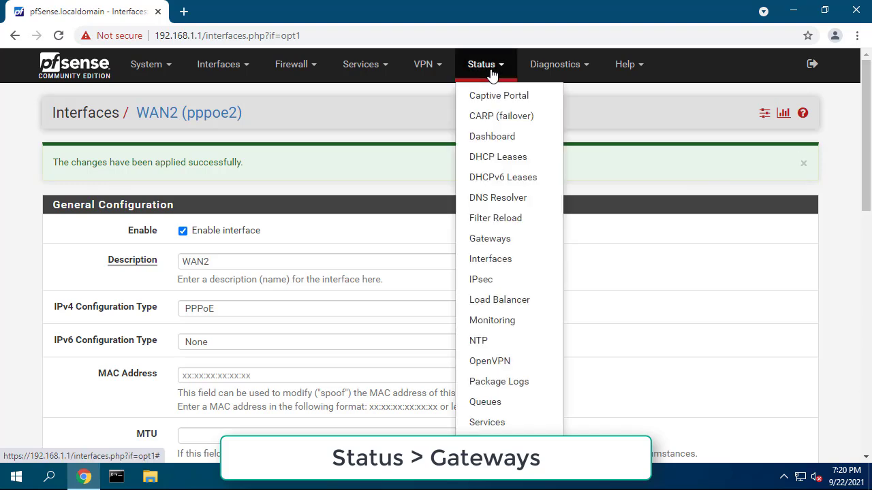
Check that WAN_PPPOE and WAN2_PPPOE are online, then go to System > Routing
left_click(489, 239)
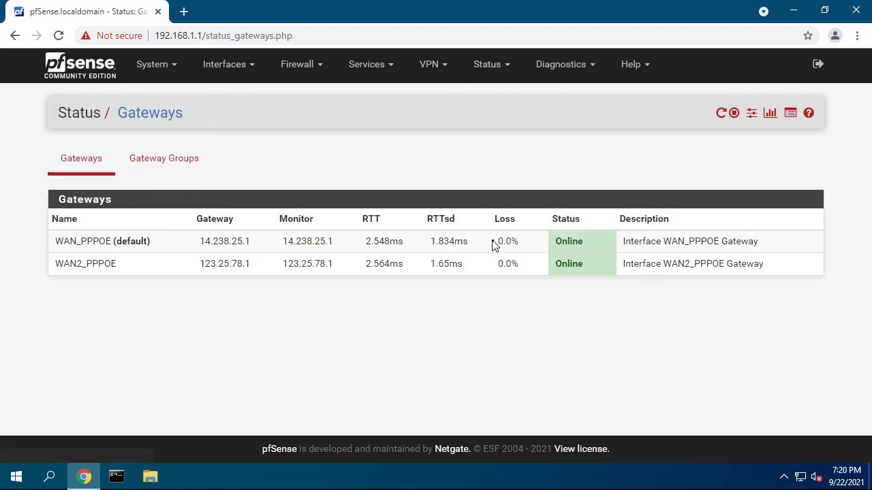
mouse_move(579, 241)
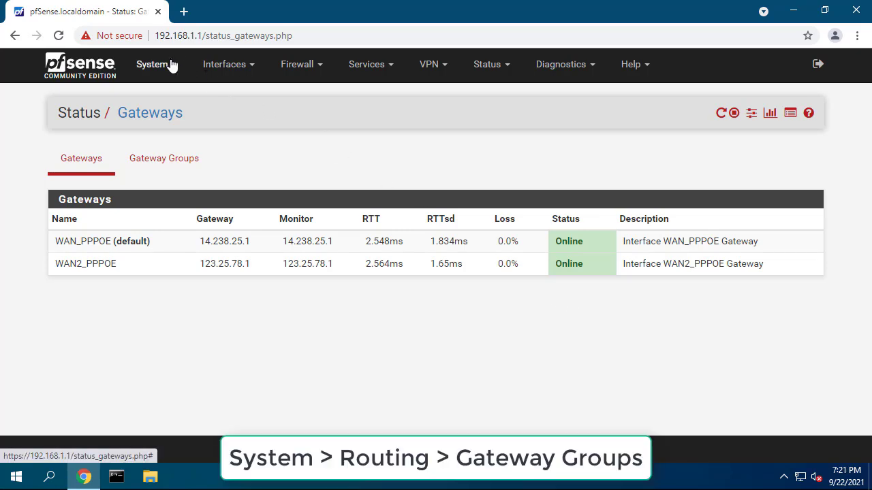
left_click(153, 64)
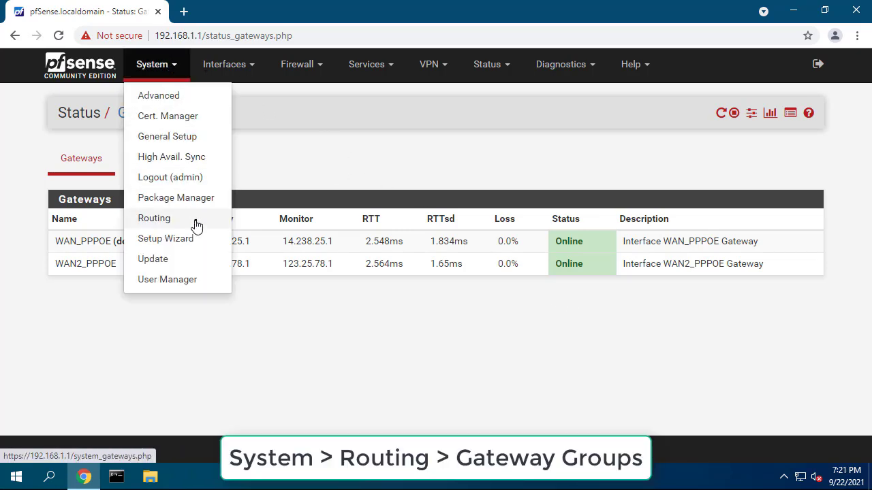
left_click(153, 218)
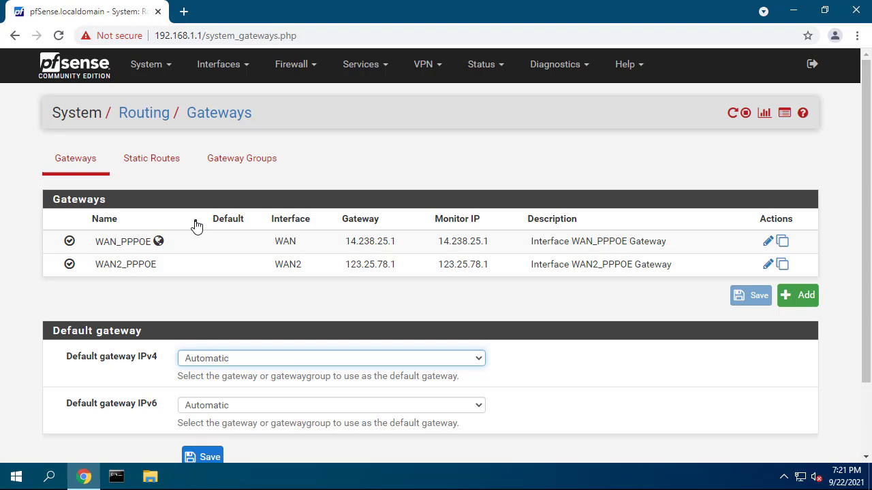
Create a new gateway group with WAN_PPPOE and WAN2_PPPOE both on Tier 1
left_click(241, 158)
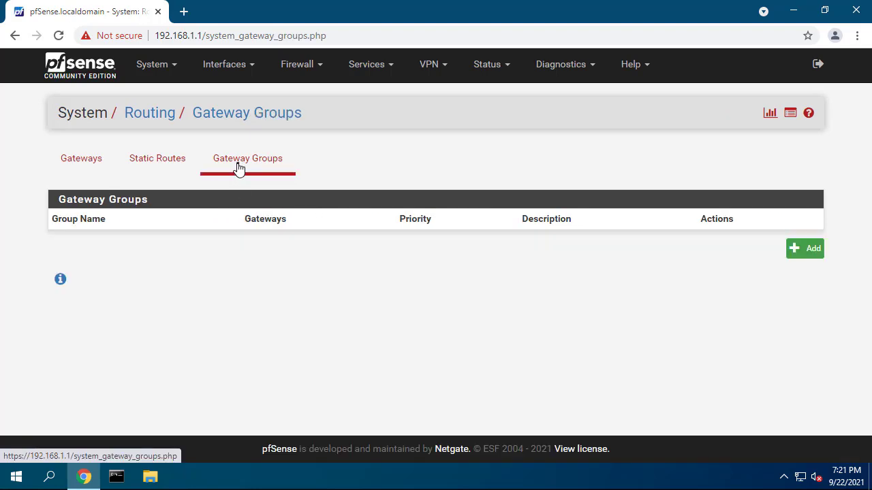
left_click(804, 248)
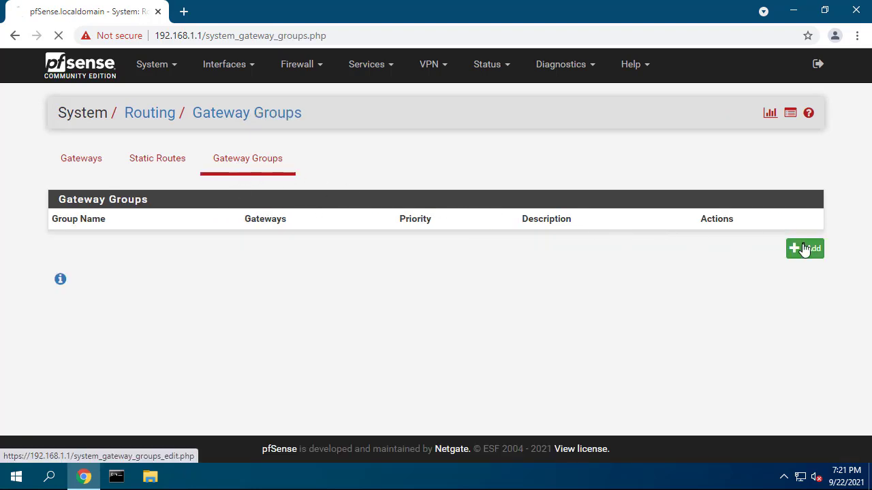
left_click(805, 248)
type("02_WAN")
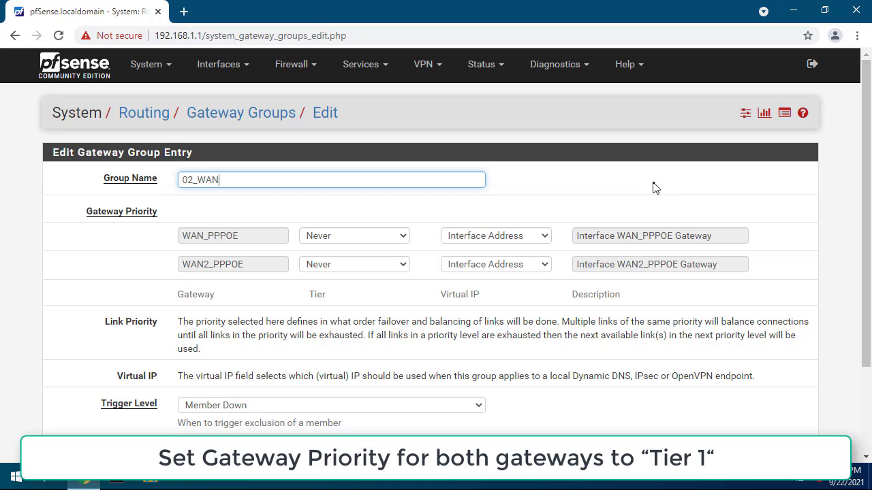
left_click(353, 235)
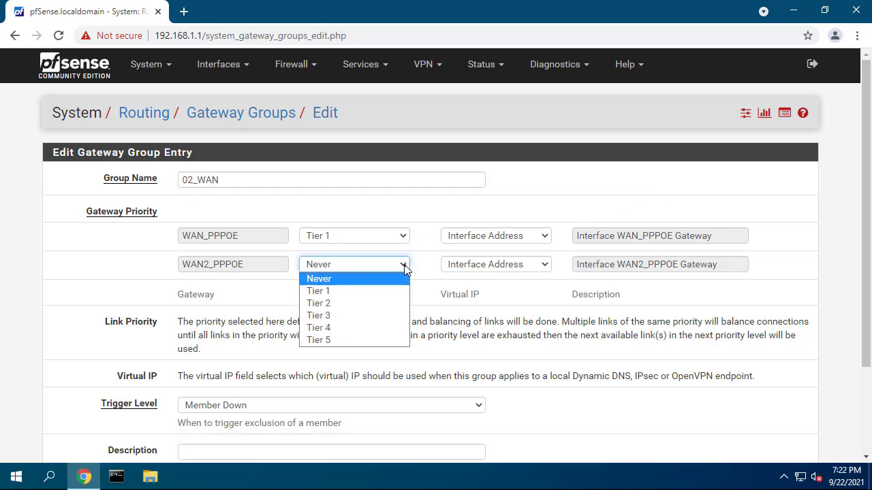
left_click(318, 291)
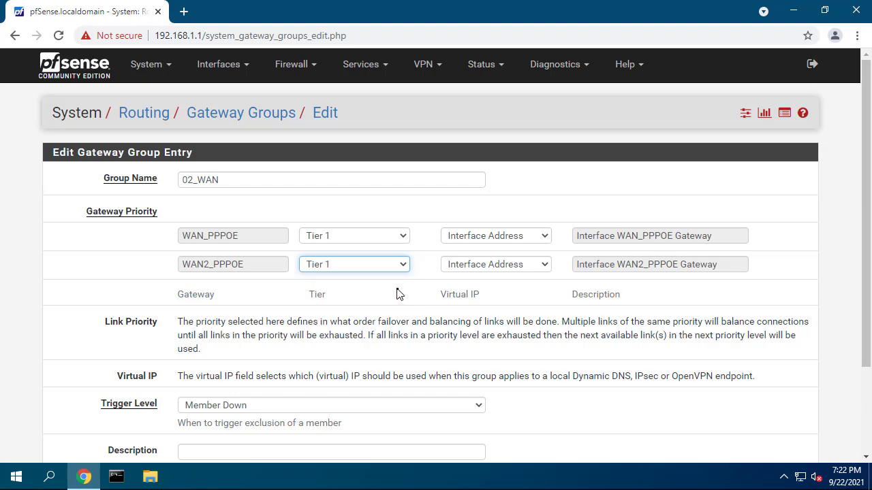
Describe the 02_WAN group as 'Dual WAN', save it, and apply changes
scroll("down", 3)
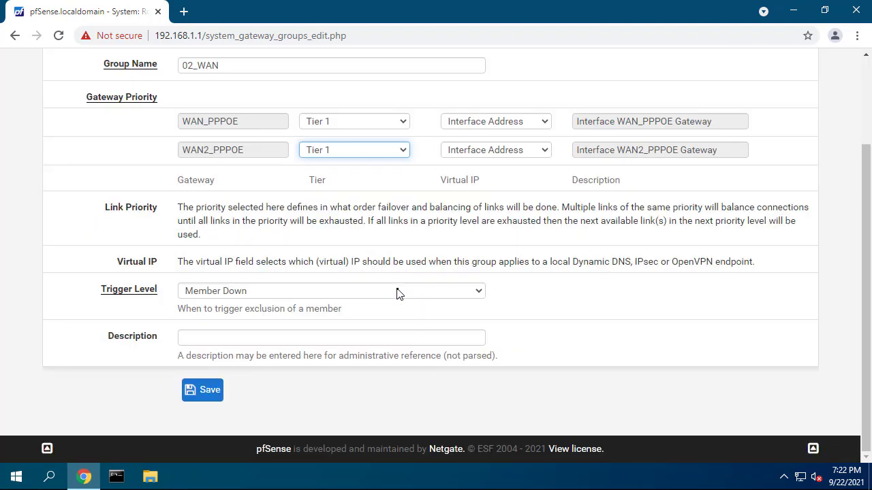
left_click(331, 337)
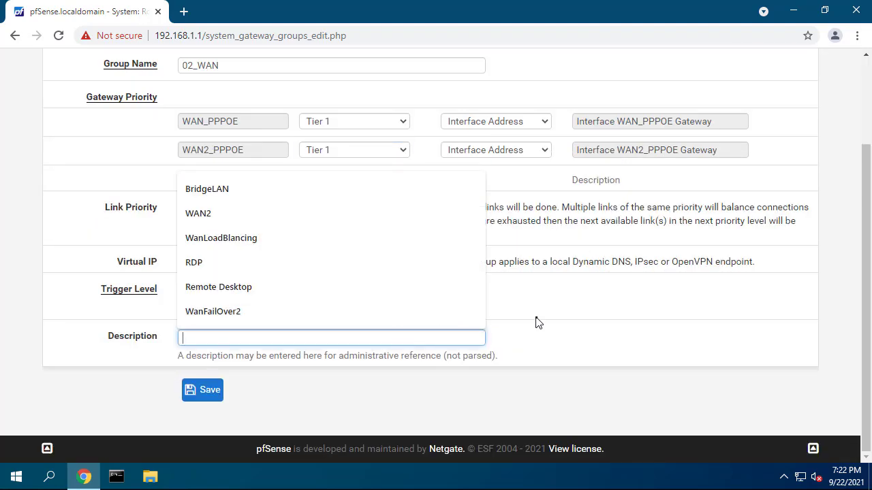
type("Dual WAN")
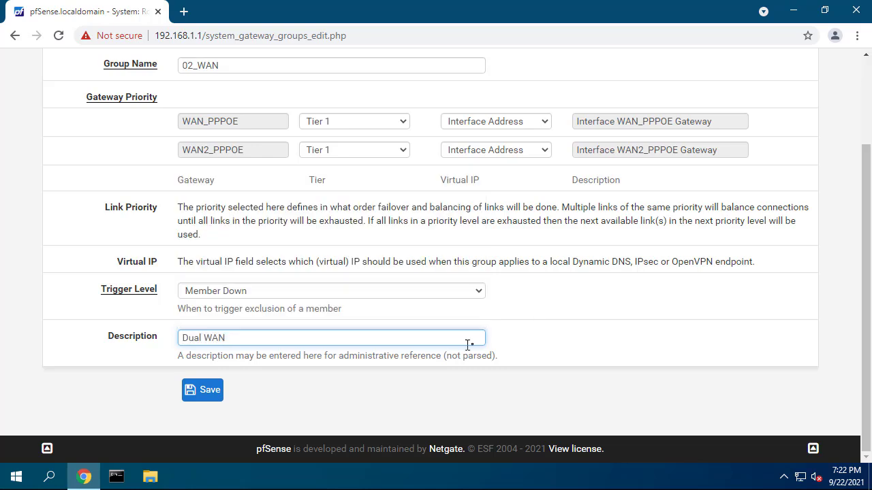
left_click(203, 390)
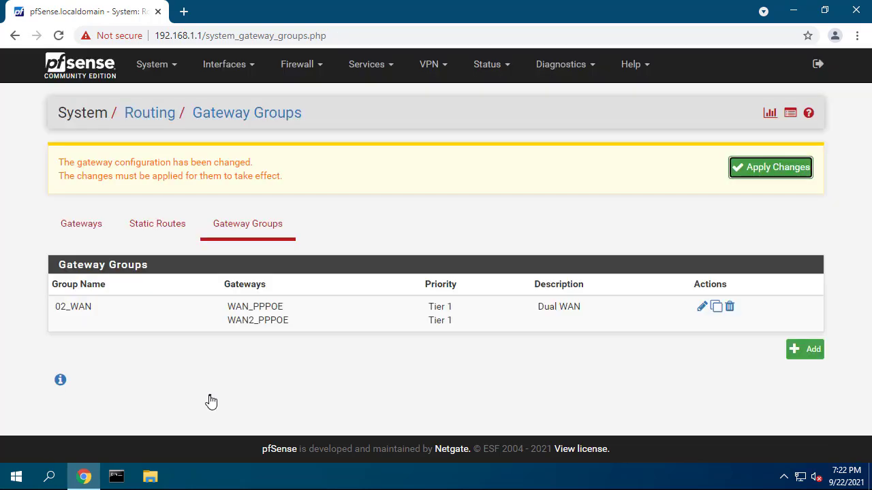
left_click(770, 167)
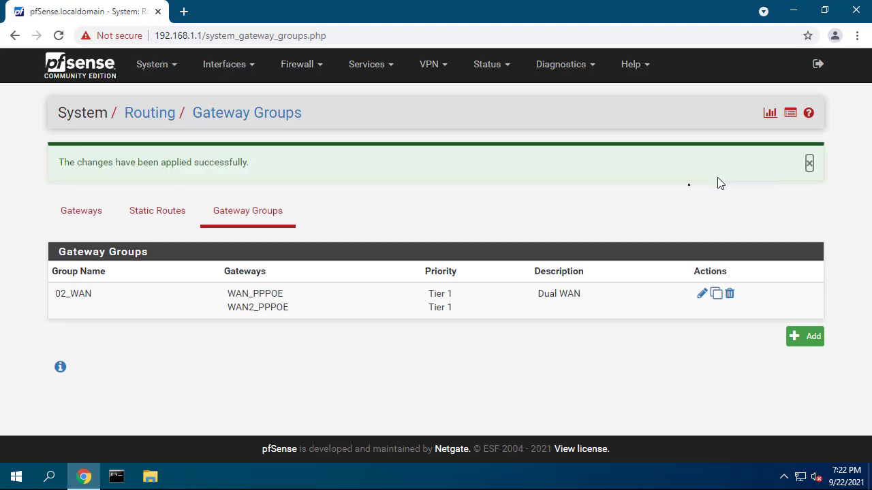
mouse_move(589, 209)
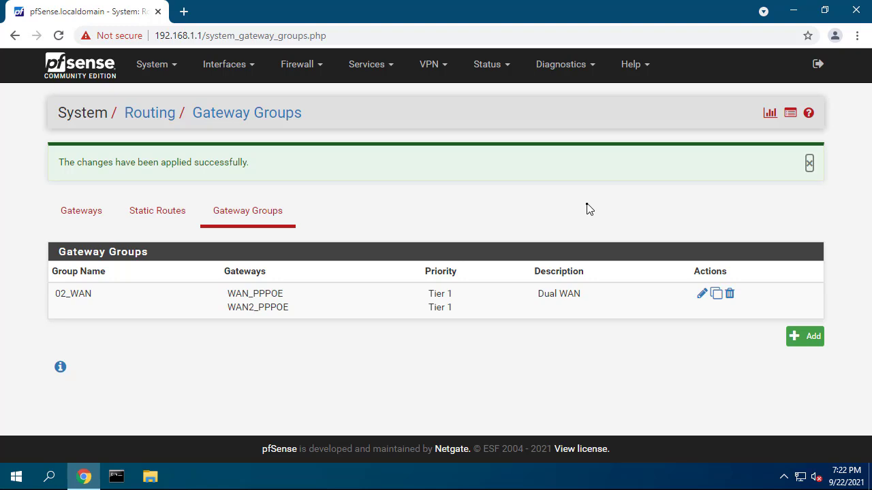
Navigate to Firewall > Rules and show the LAN interface rules
left_click(298, 64)
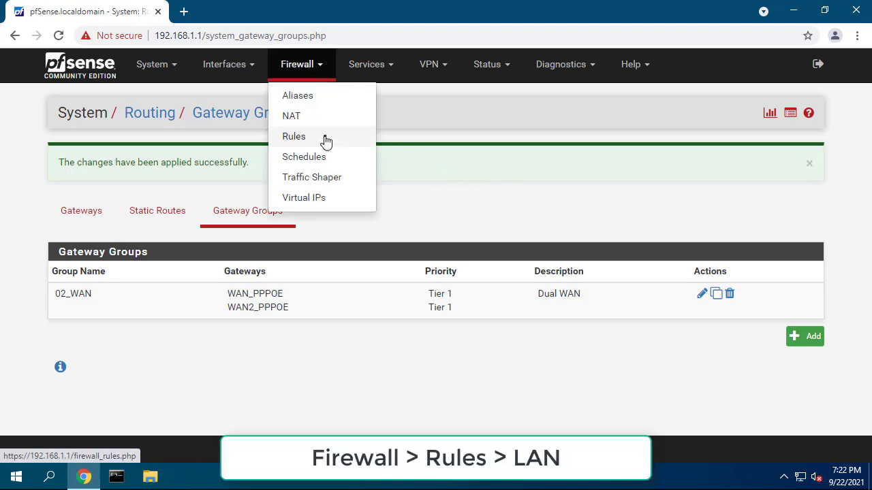
left_click(294, 136)
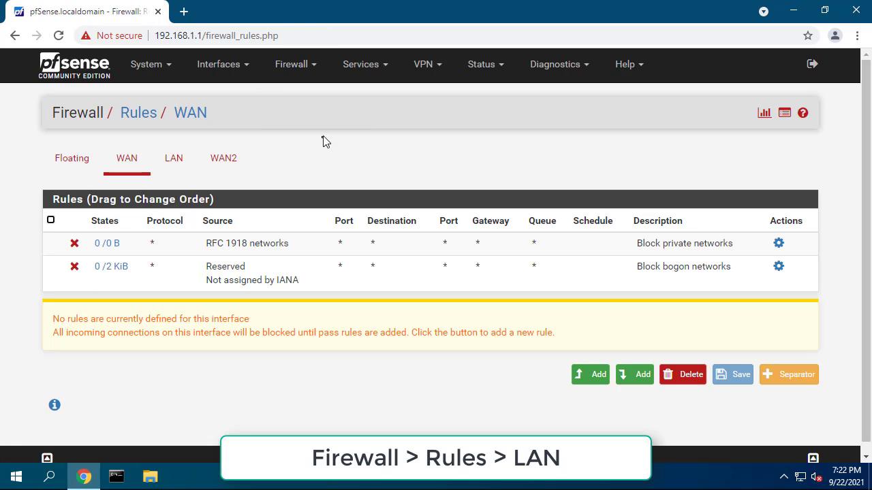
left_click(173, 158)
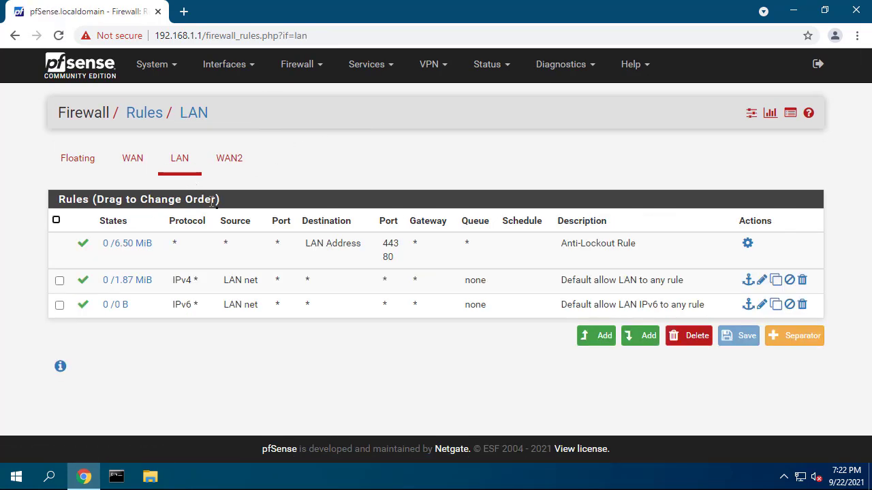
mouse_move(313, 363)
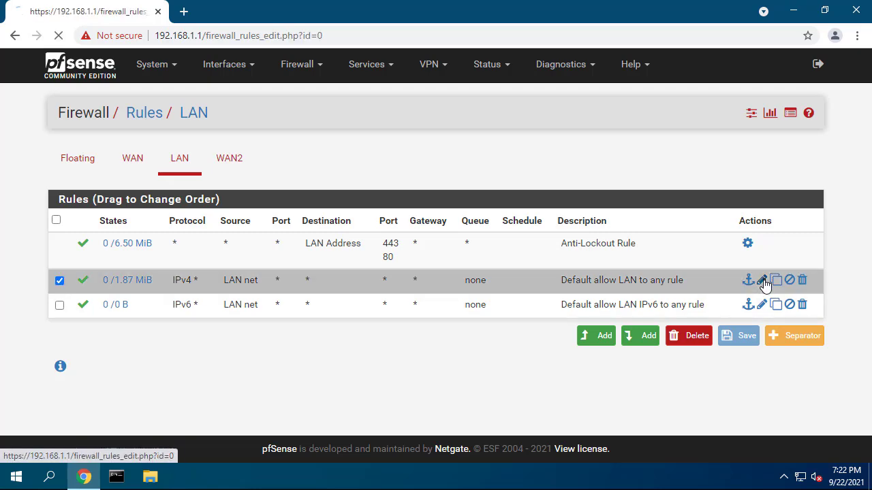
In the rule's advanced options, set Gateway to '02_WAN - Dual WAN'
left_click(761, 280)
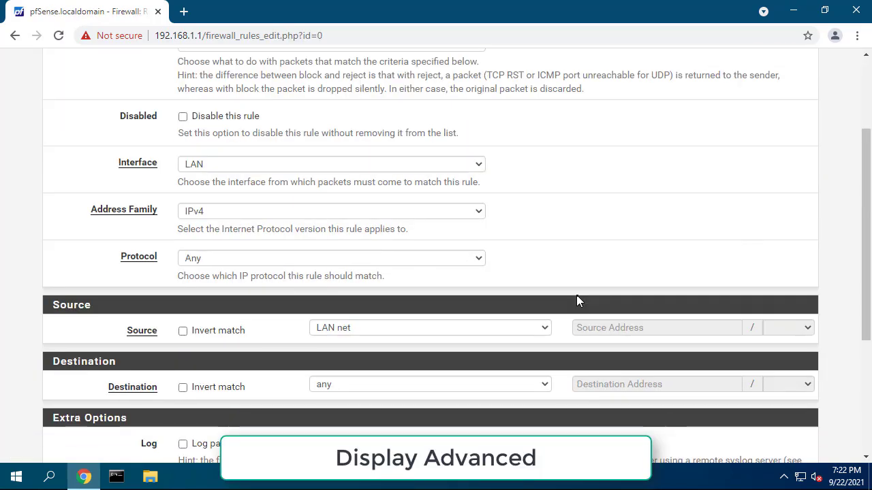
scroll("down", 3)
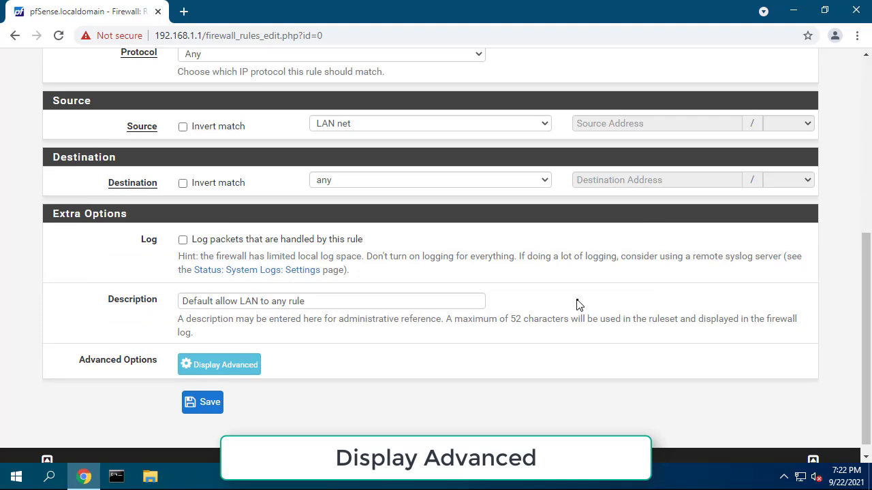
left_click(218, 364)
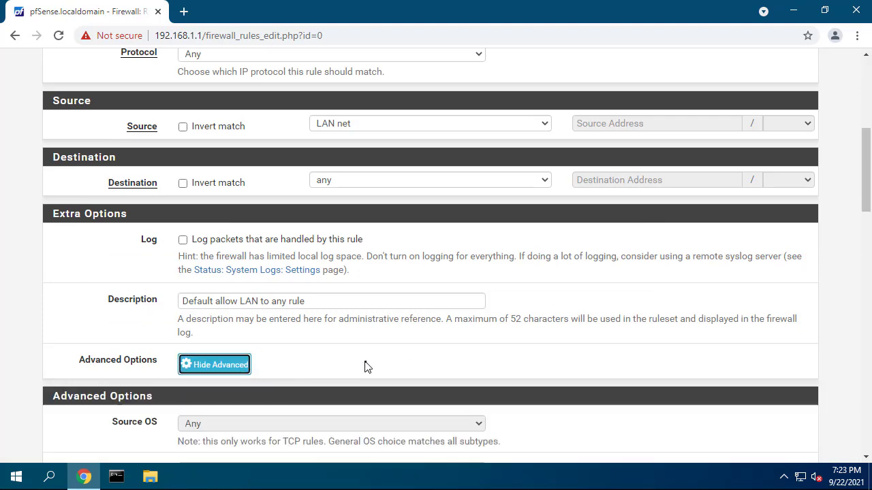
scroll("down", 3)
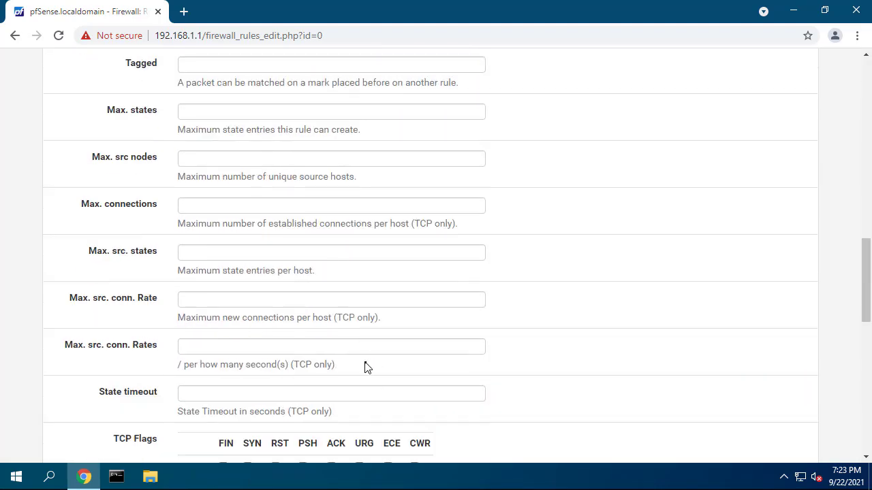
scroll("down", 3)
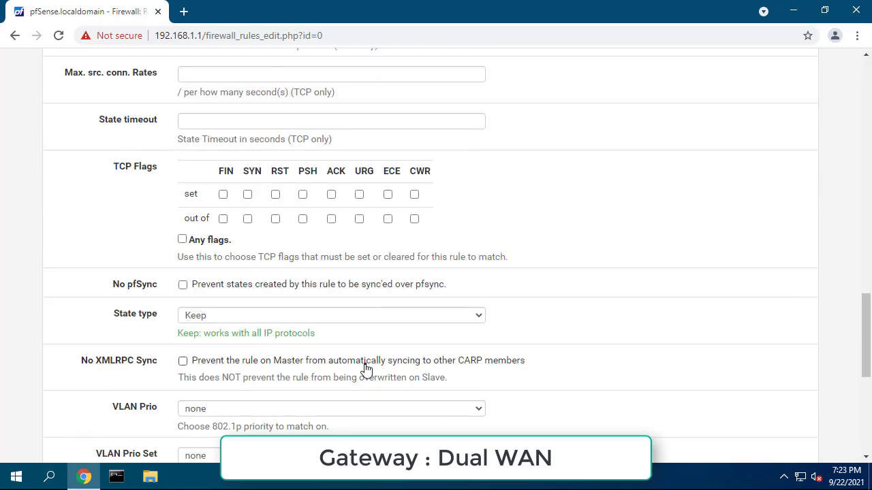
scroll("down", 3)
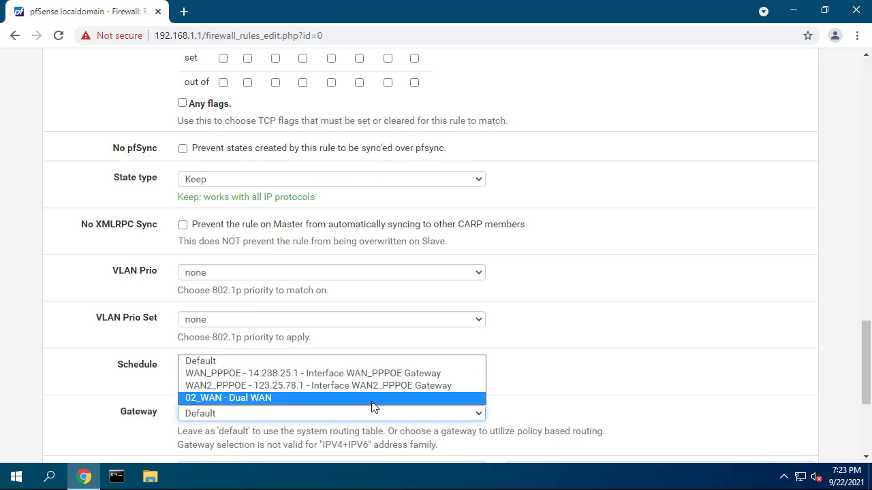
left_click(228, 398)
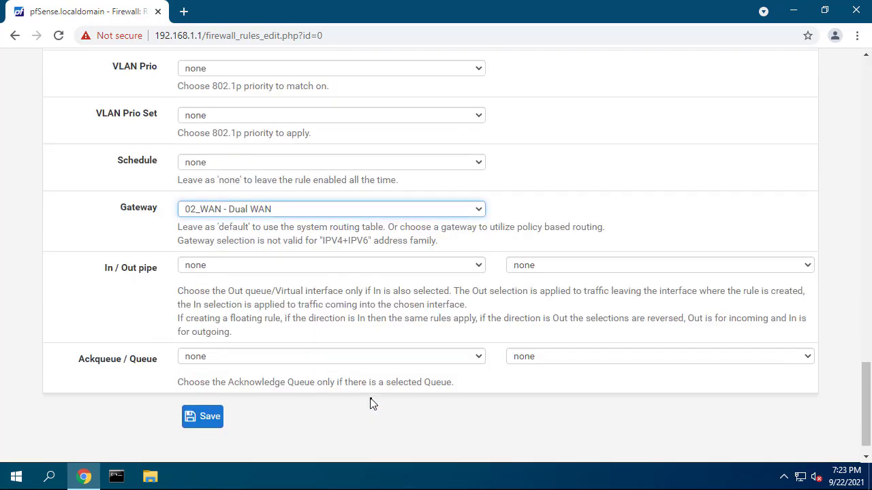
Save the default allow LAN rule and apply the firewall changes
left_click(202, 416)
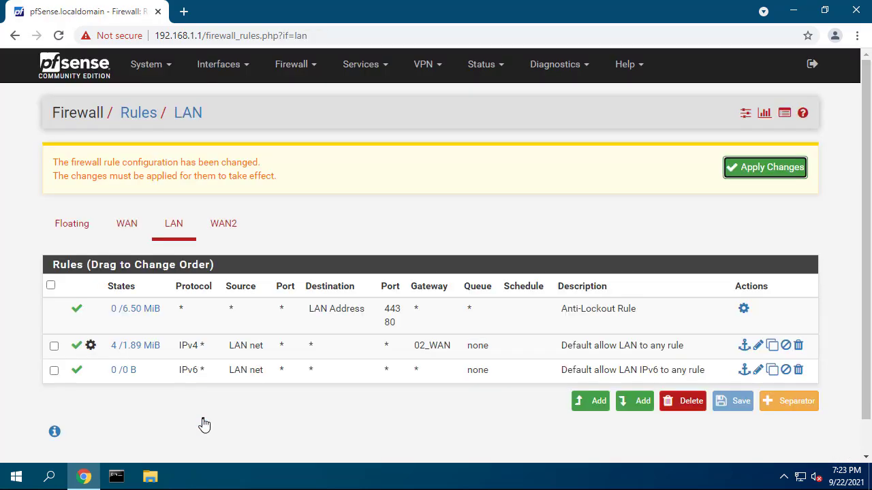
left_click(764, 167)
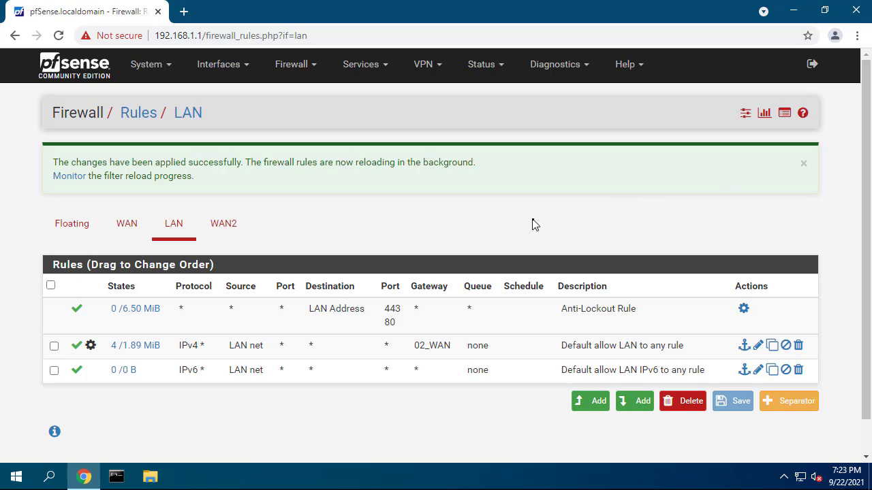
left_click(484, 64)
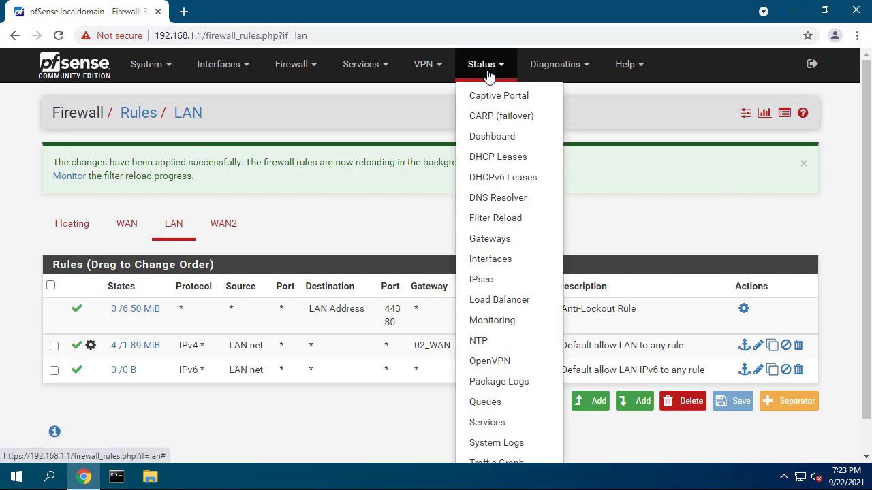
Compare Gateways and Gateway Groups status: WAN_PPPOE offline, WAN2_PPPOE online
left_click(489, 238)
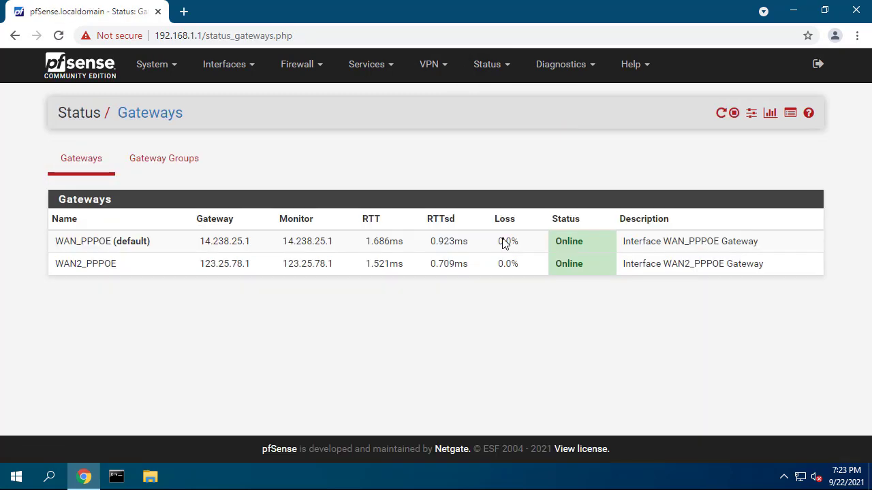
left_click(164, 158)
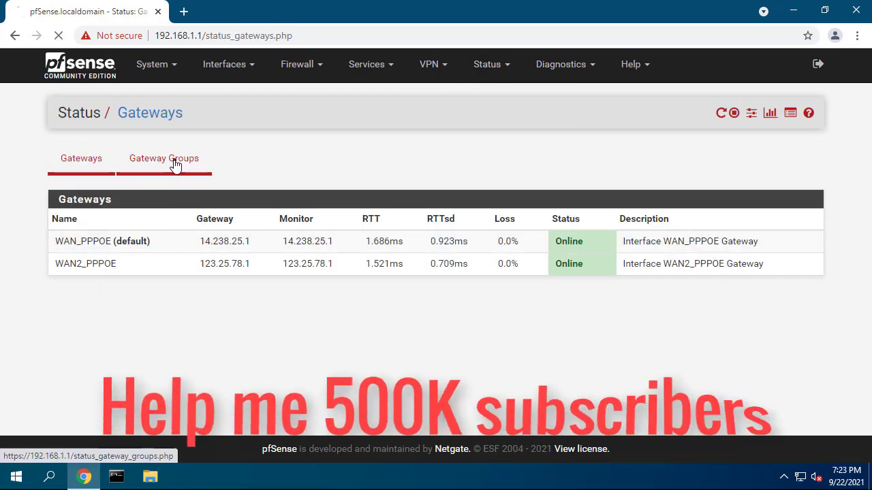
left_click(163, 158)
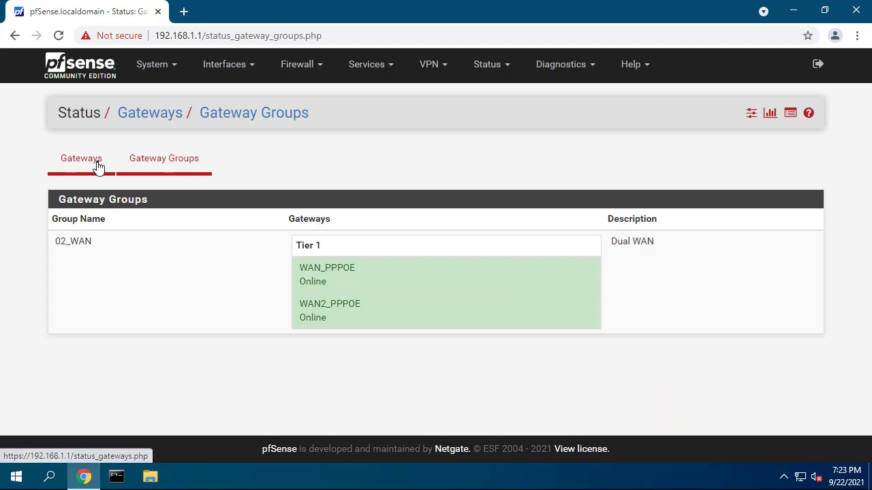
left_click(80, 158)
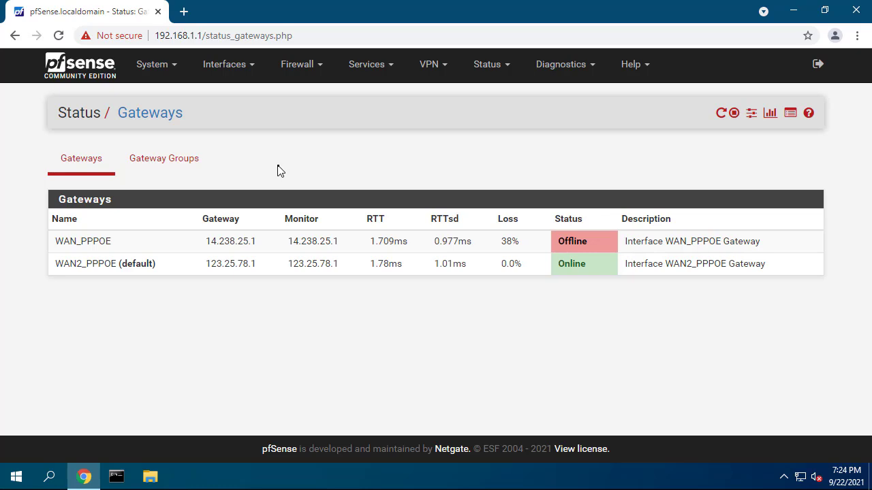
left_click(163, 158)
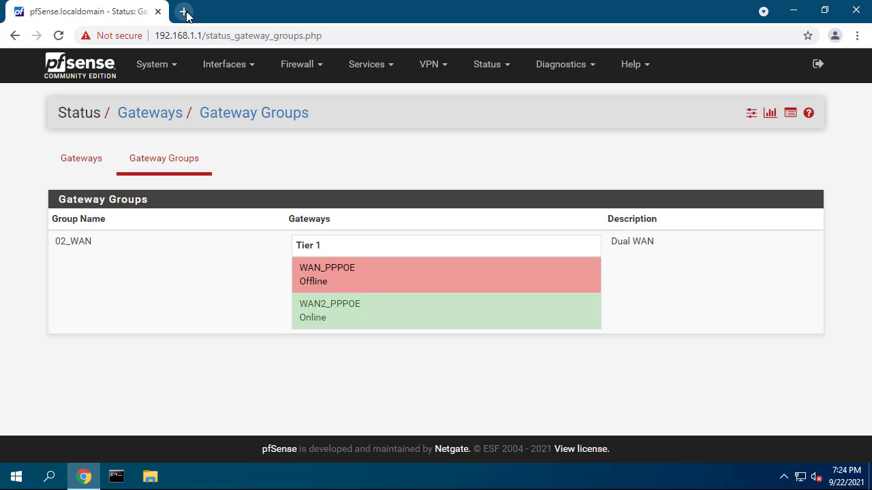
Load YouTube in a new Chrome tab and bring up the google.com ping window
left_click(184, 12)
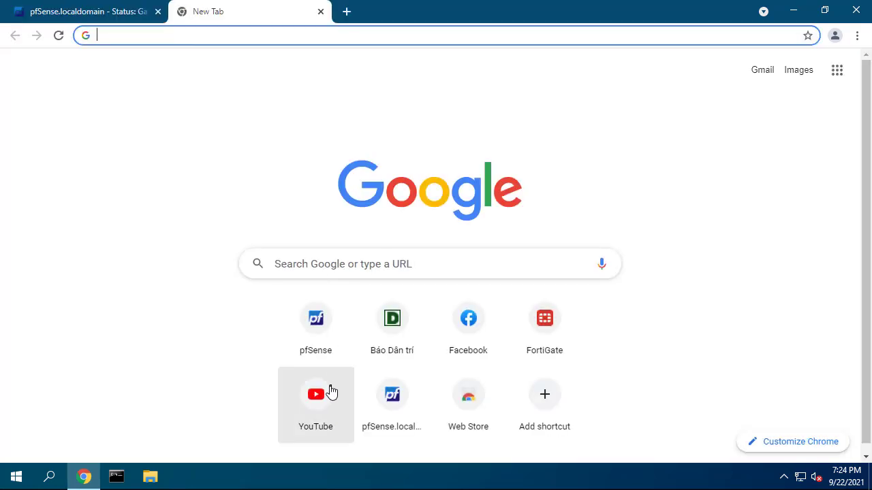
left_click(316, 393)
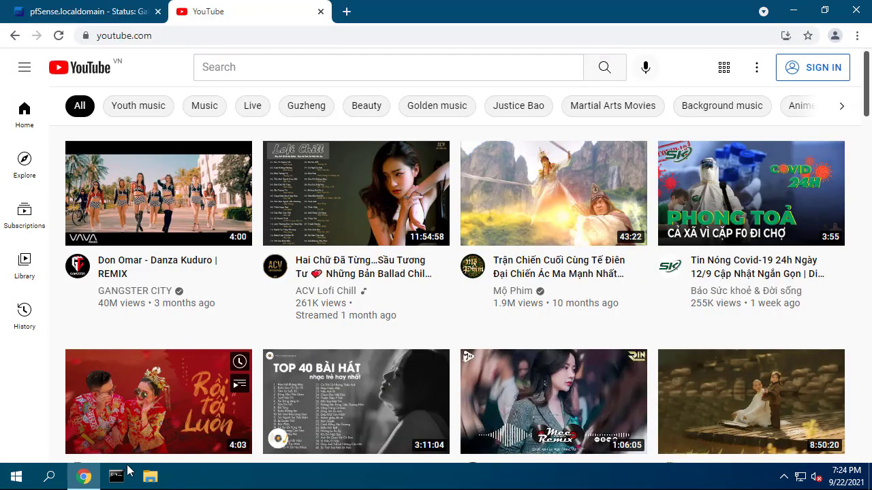
left_click(116, 476)
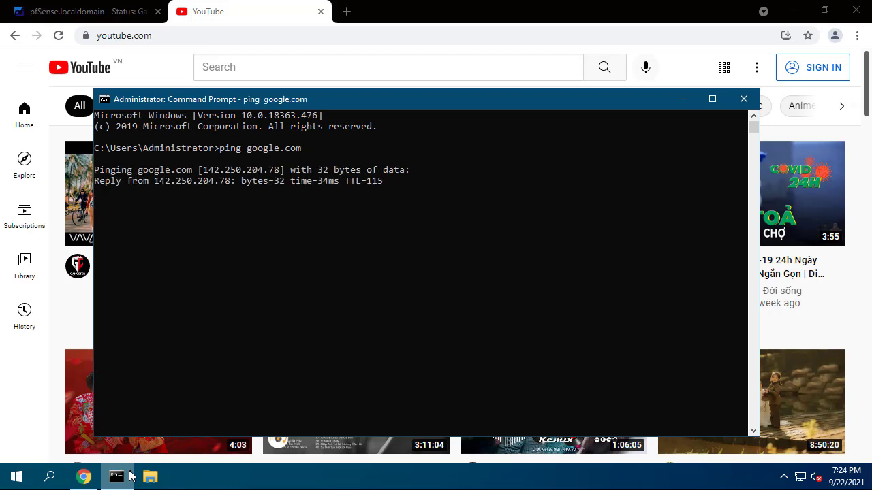